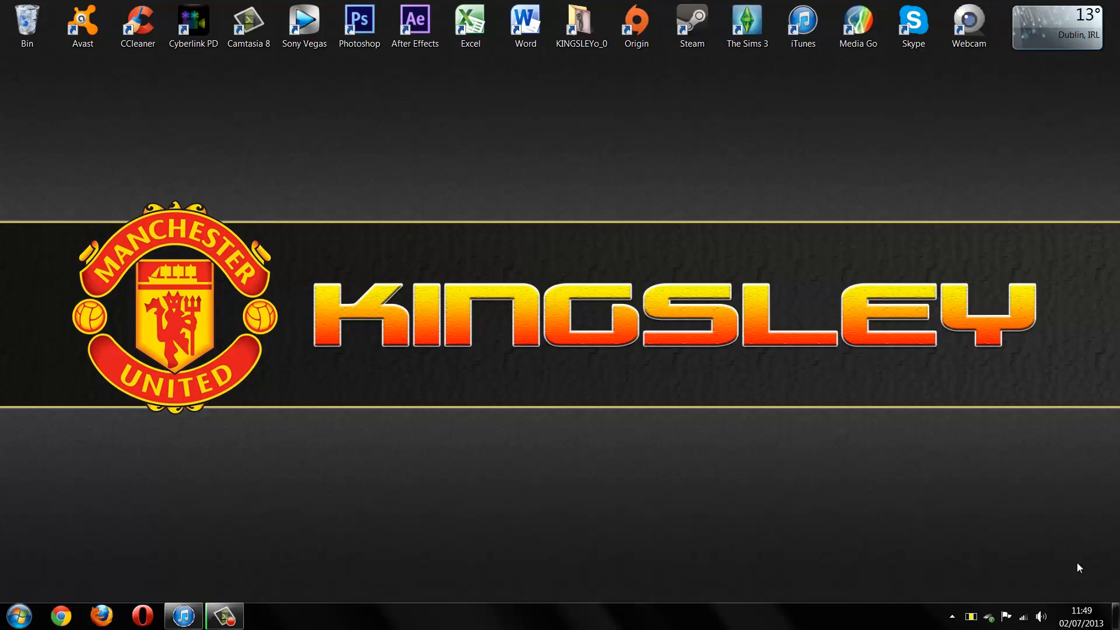
{"action": "mouse_move", "coordinate": [379, 501]}
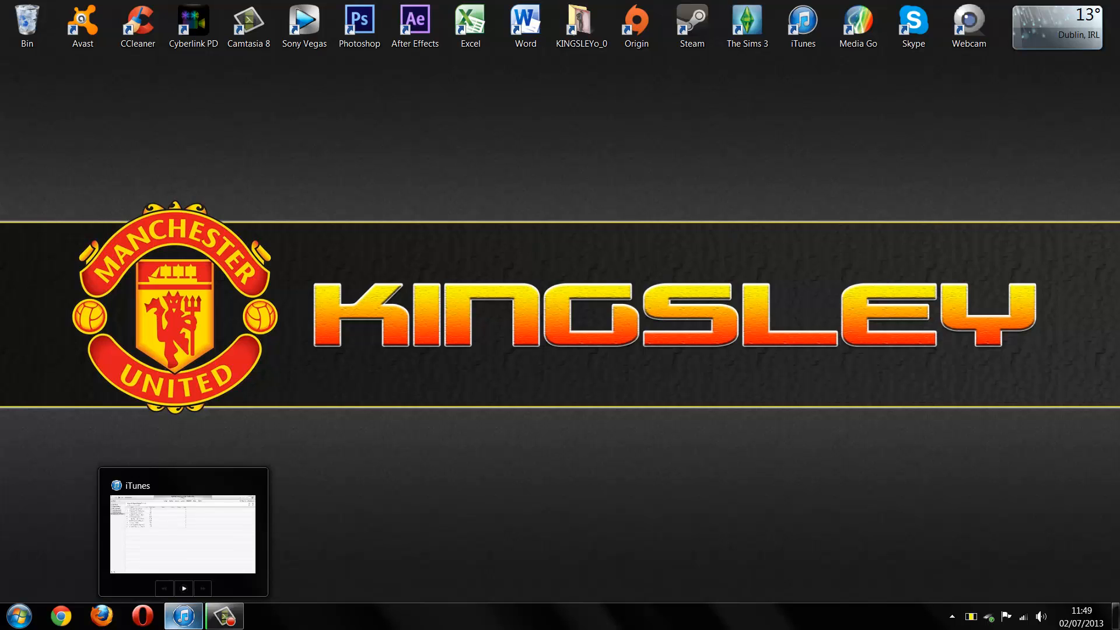
Step: Restore the iTunes window from the taskbar, showing Top 25 Most Played
{"action": "left_click", "coordinate": [184, 534]}
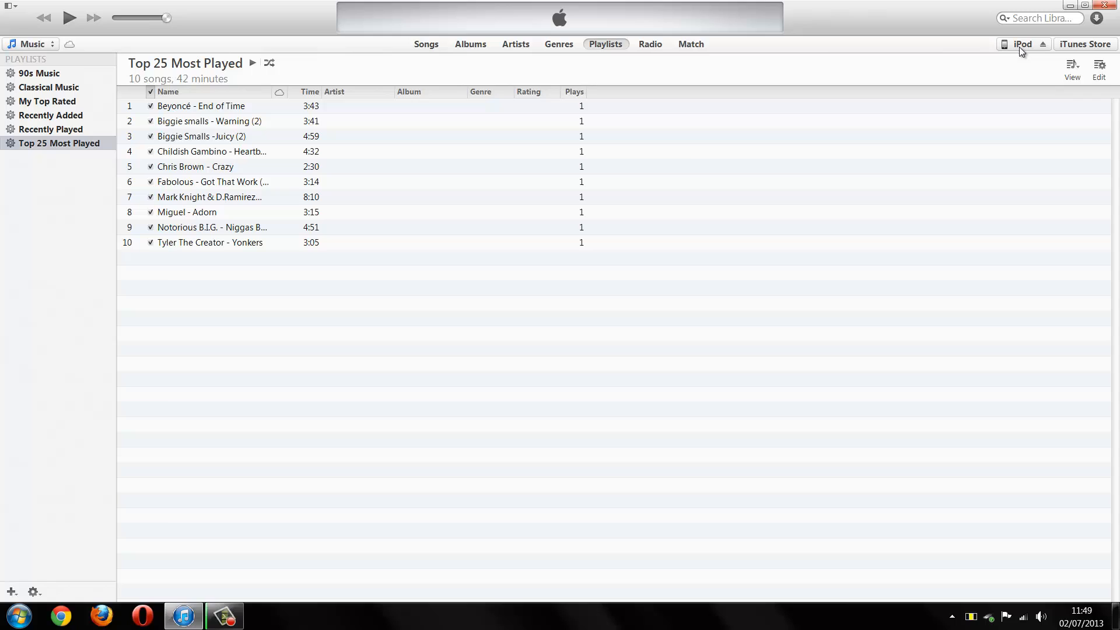
Step: Open the connected iPod touch's Summary page in iTunes
{"action": "left_click", "coordinate": [1023, 44]}
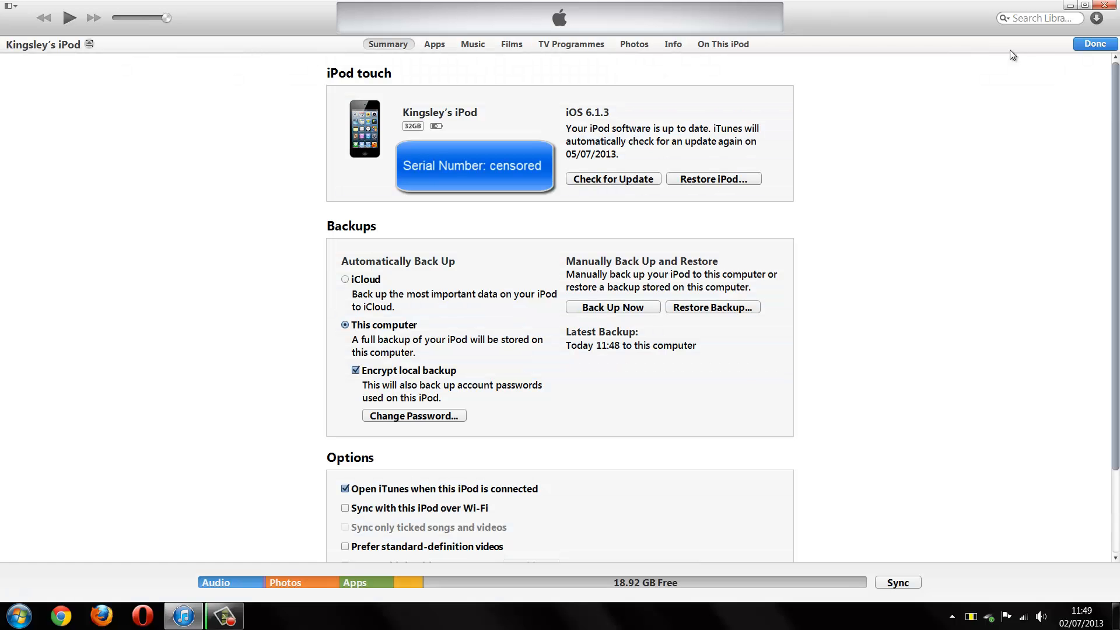
{"action": "mouse_move", "coordinate": [387, 53]}
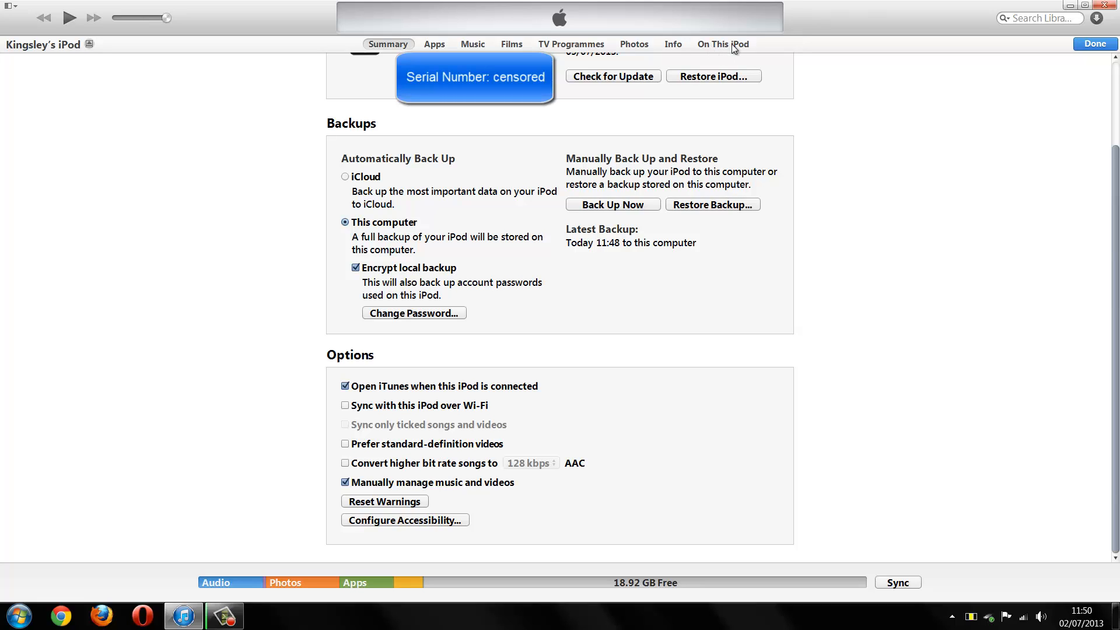
{"action": "mouse_move", "coordinate": [718, 52]}
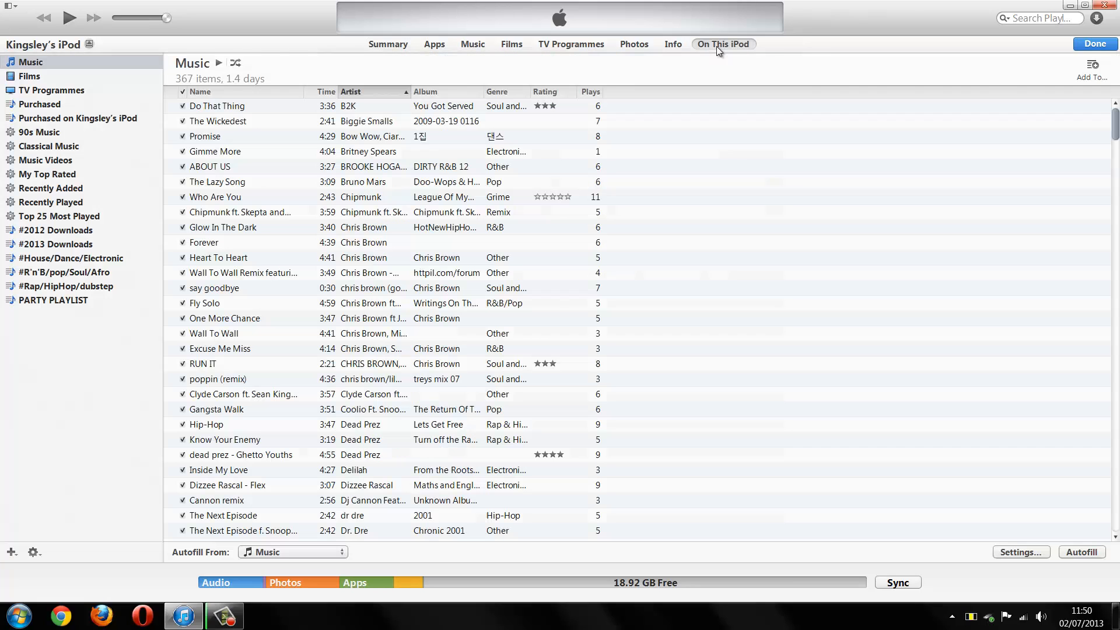
{"action": "mouse_move", "coordinate": [314, 193]}
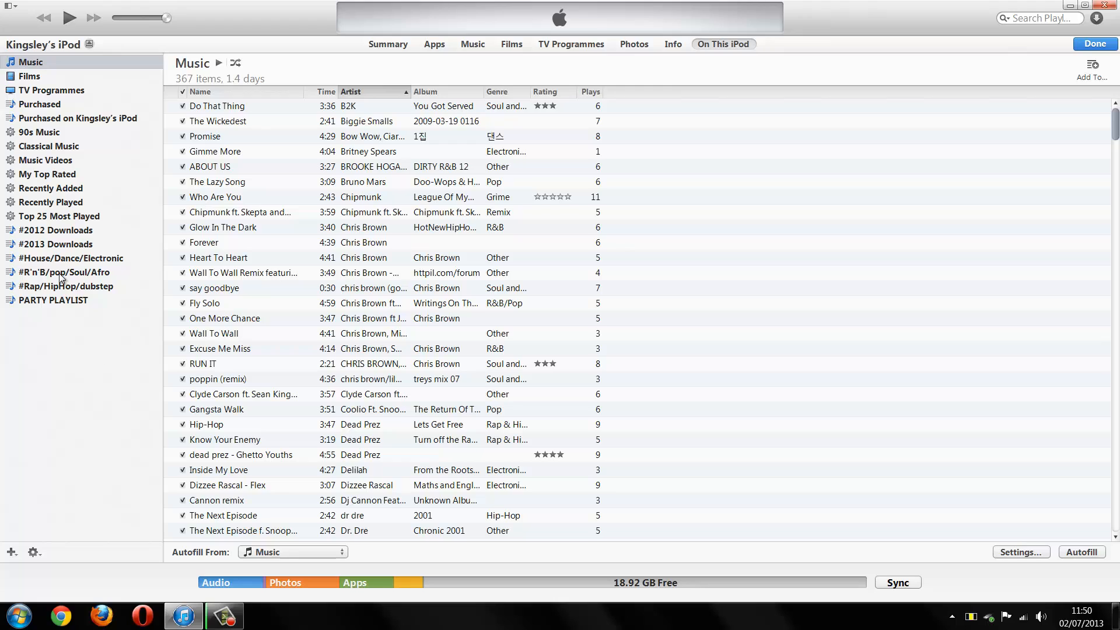
{"action": "mouse_move", "coordinate": [67, 342]}
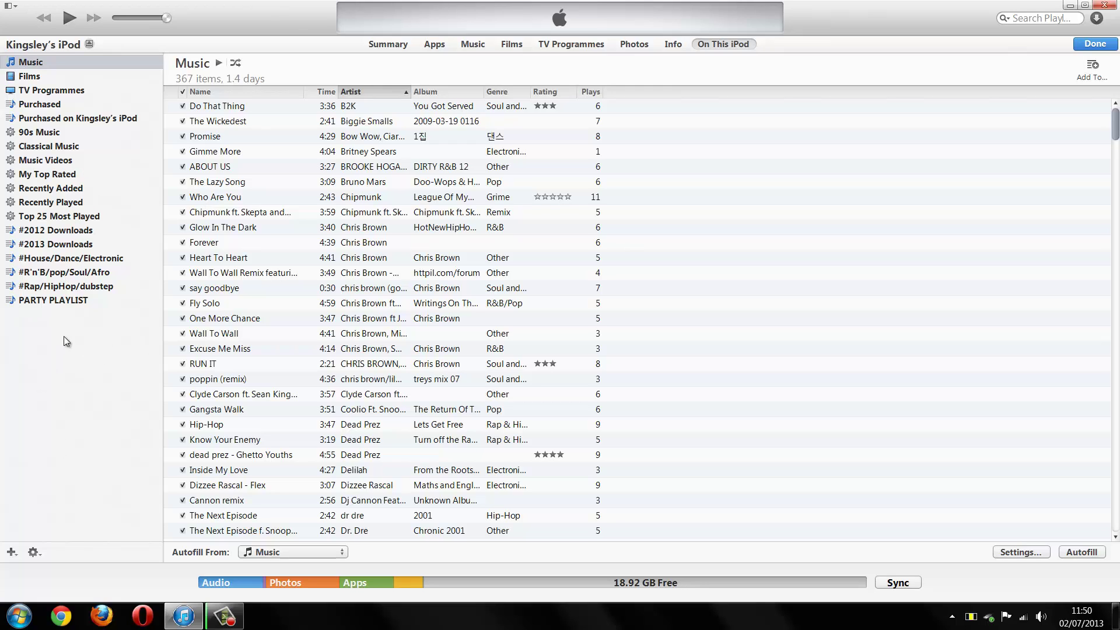
{"action": "mouse_move", "coordinate": [63, 275]}
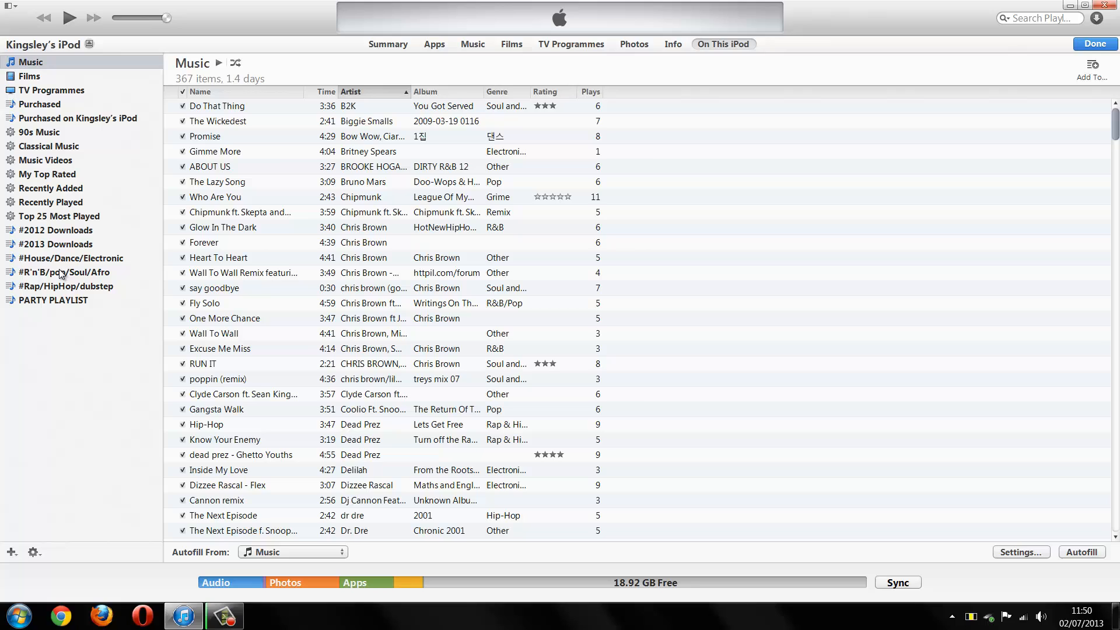
Step: Minimize iTunes to reveal the desktop shortcuts
{"action": "left_click", "coordinate": [66, 286]}
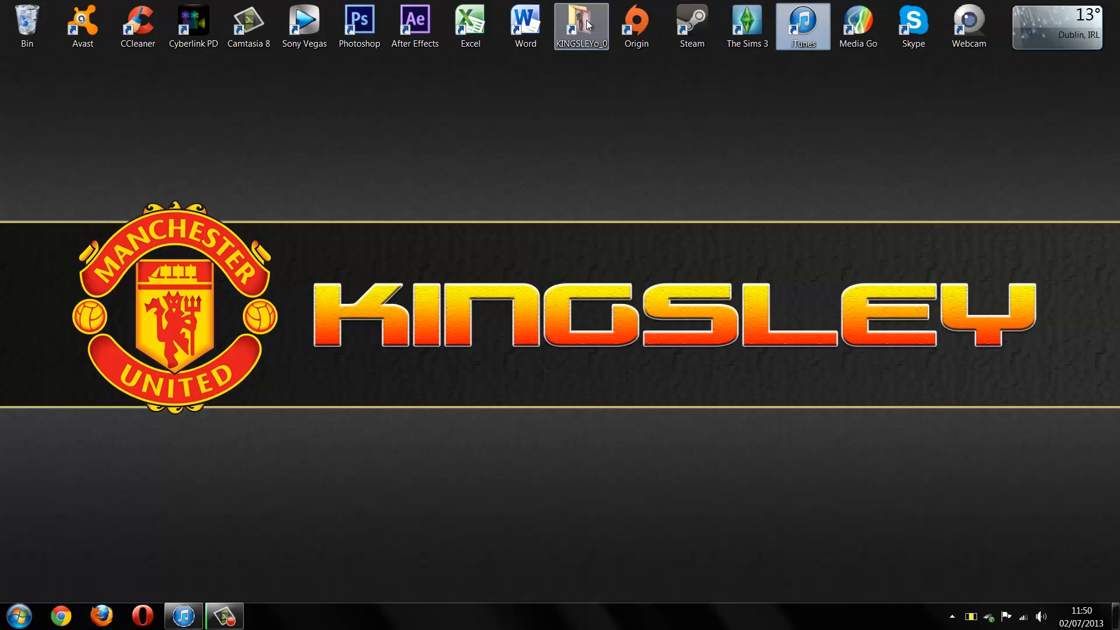
Step: Open the backup music folder, play AZ&TOR - Sit Back (Polkadot Remix), and carry it to iTunes
{"action": "double_click", "coordinate": [580, 17]}
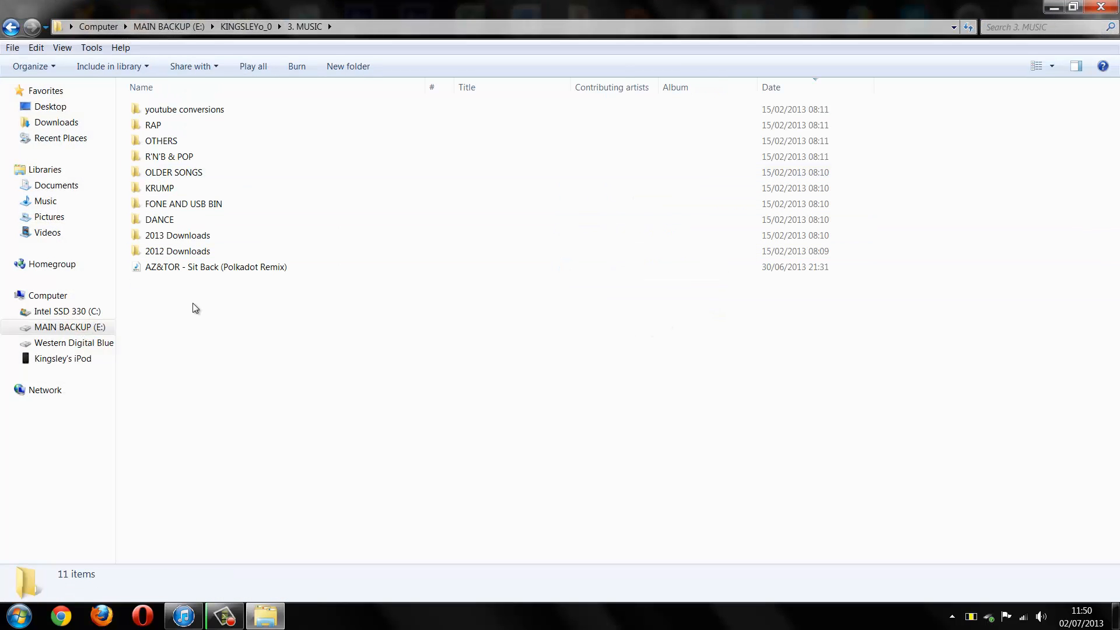
{"action": "left_click", "coordinate": [198, 267]}
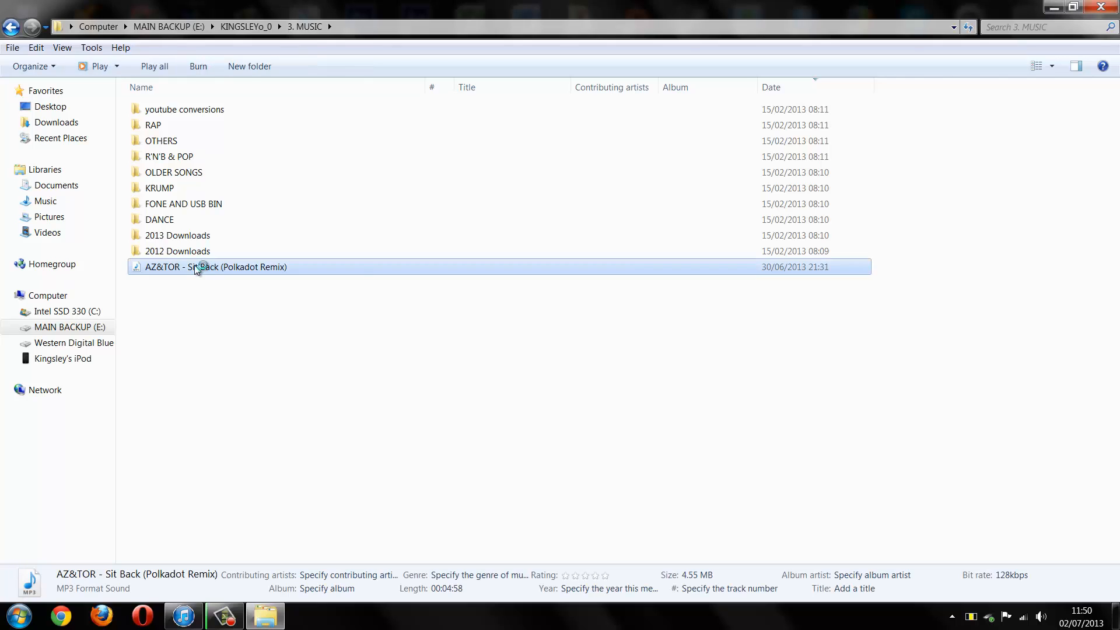
{"action": "double_click", "coordinate": [198, 267]}
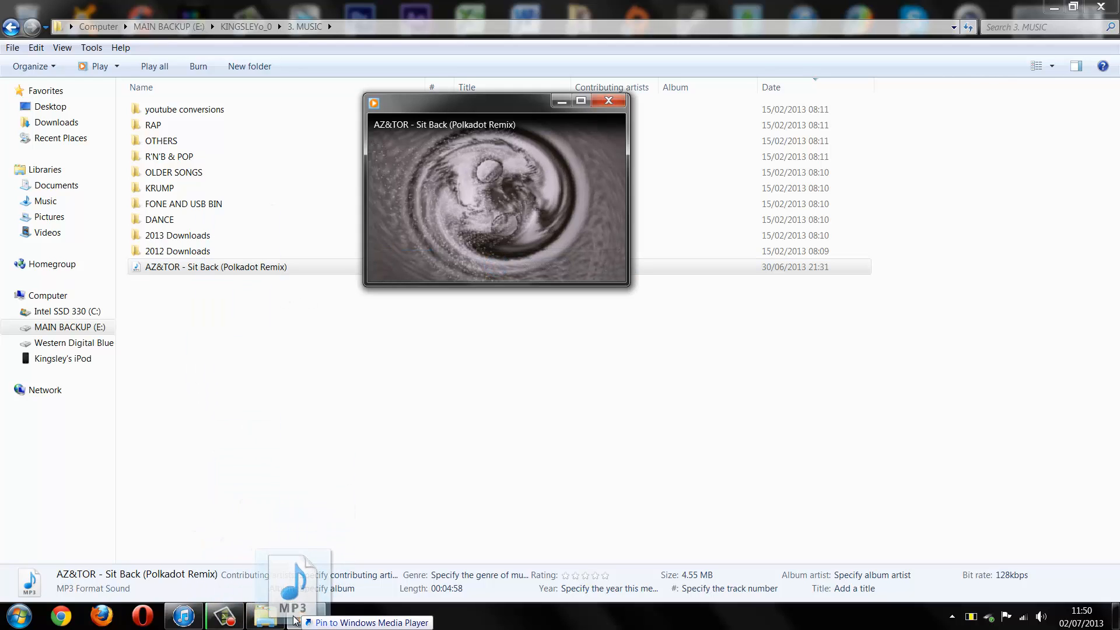
{"action": "left_click", "coordinate": [609, 101]}
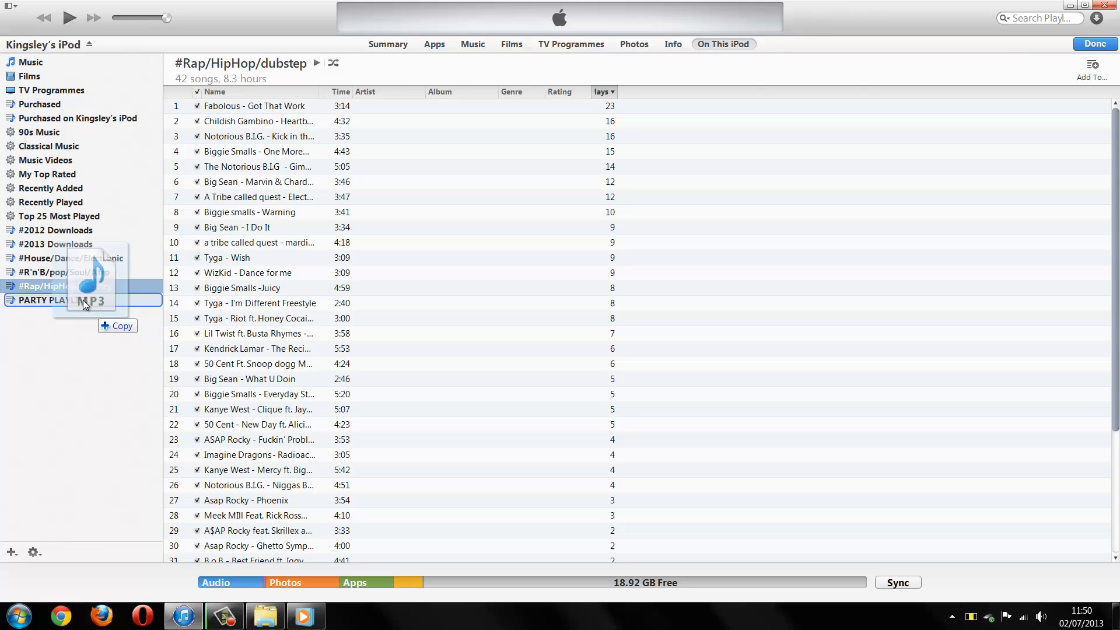
Step: Drop AZ&TOR - Sit Back onto #2013 Downloads and check it appears there
{"action": "left_click_drag", "start_coordinate": [83, 304], "coordinate": [63, 230]}
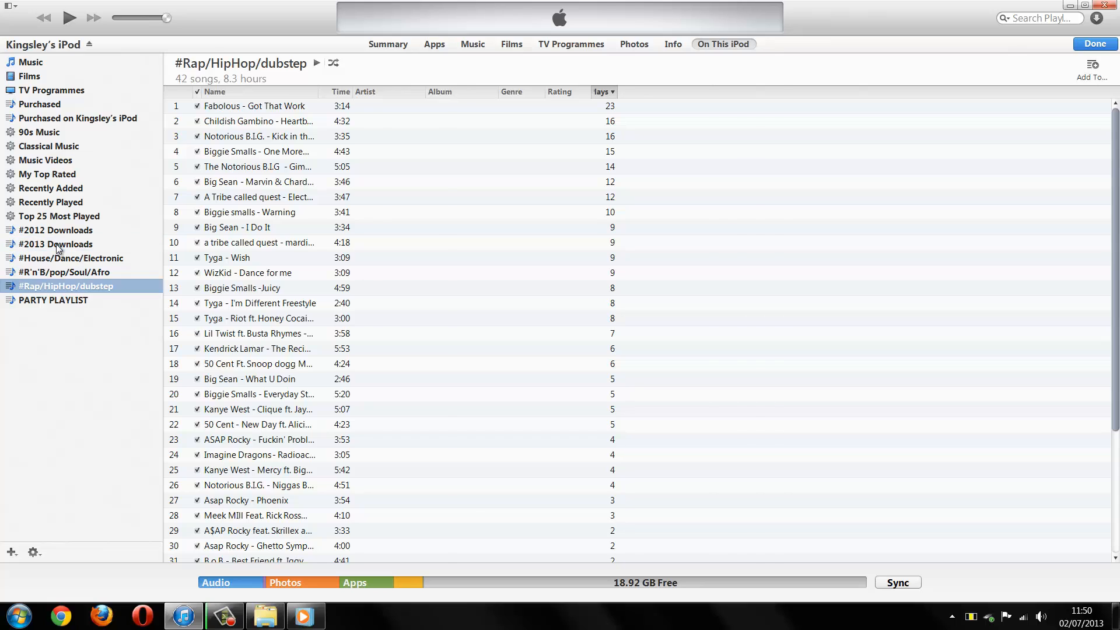
{"action": "left_click", "coordinate": [50, 244]}
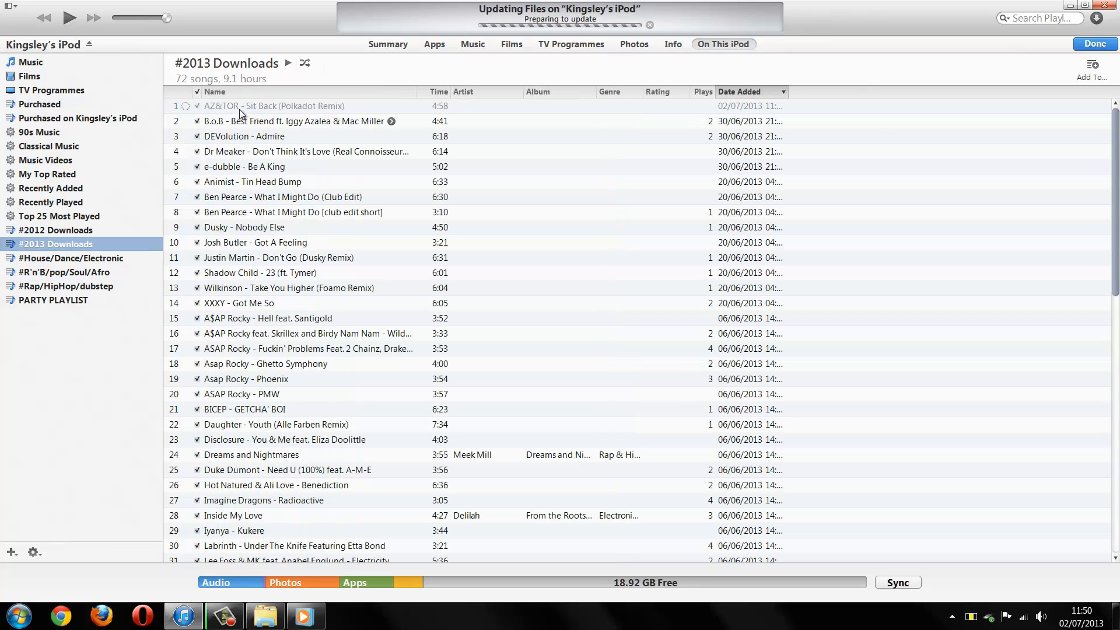